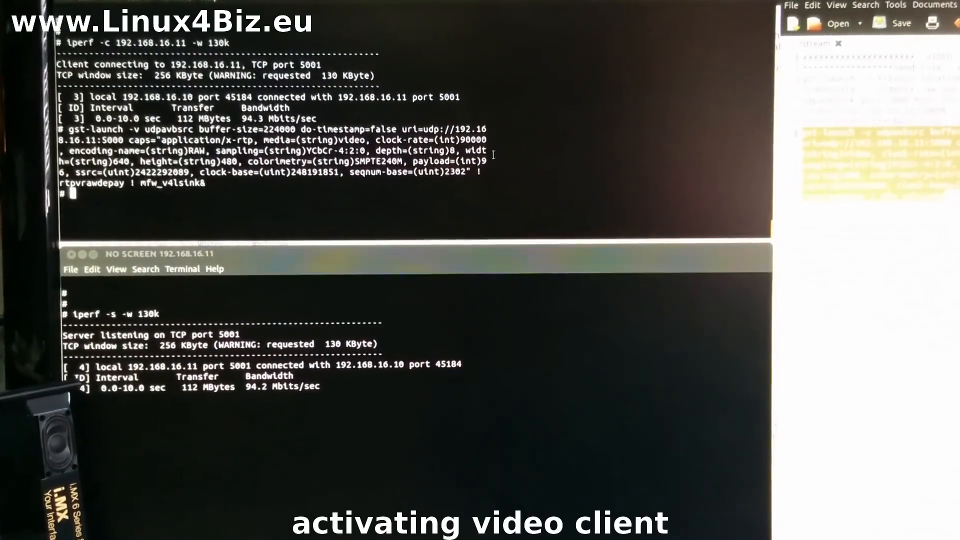
Step: Run the gst-launch udpavbsrc receiver on UDP port 5000, bringing the pipeline to PLAYING
{"action": "key", "text": "Return"}
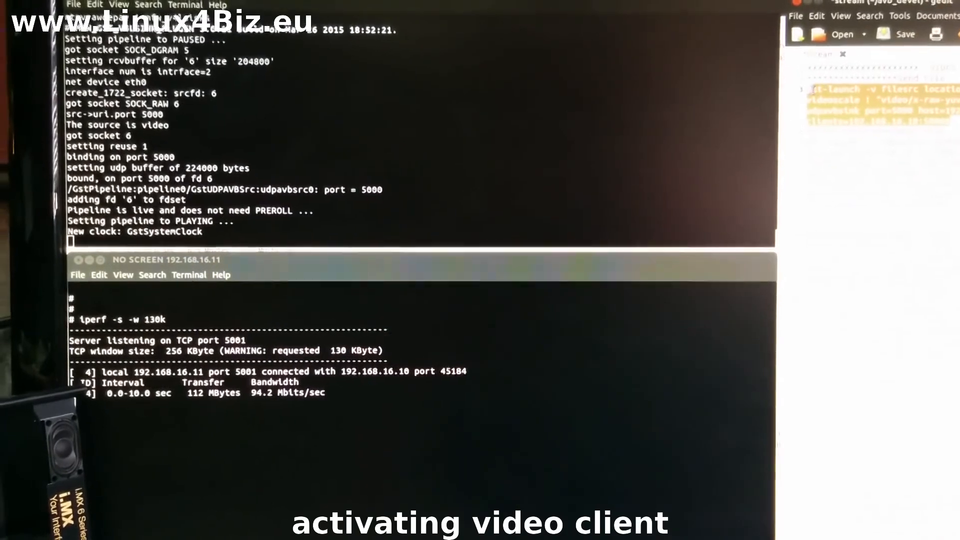